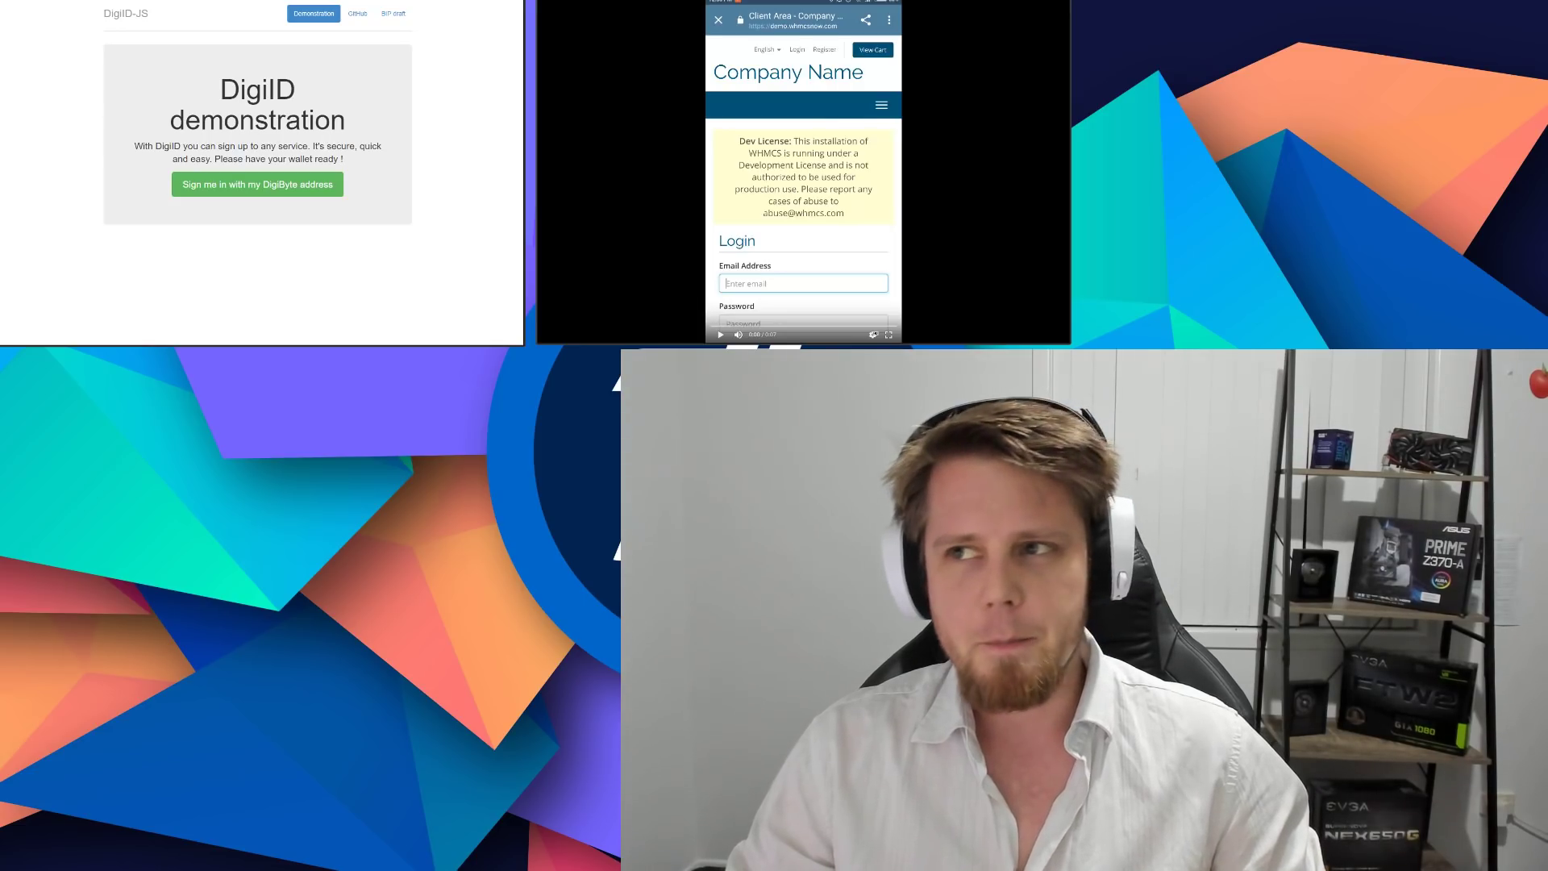
mouse_move(1329, 200)
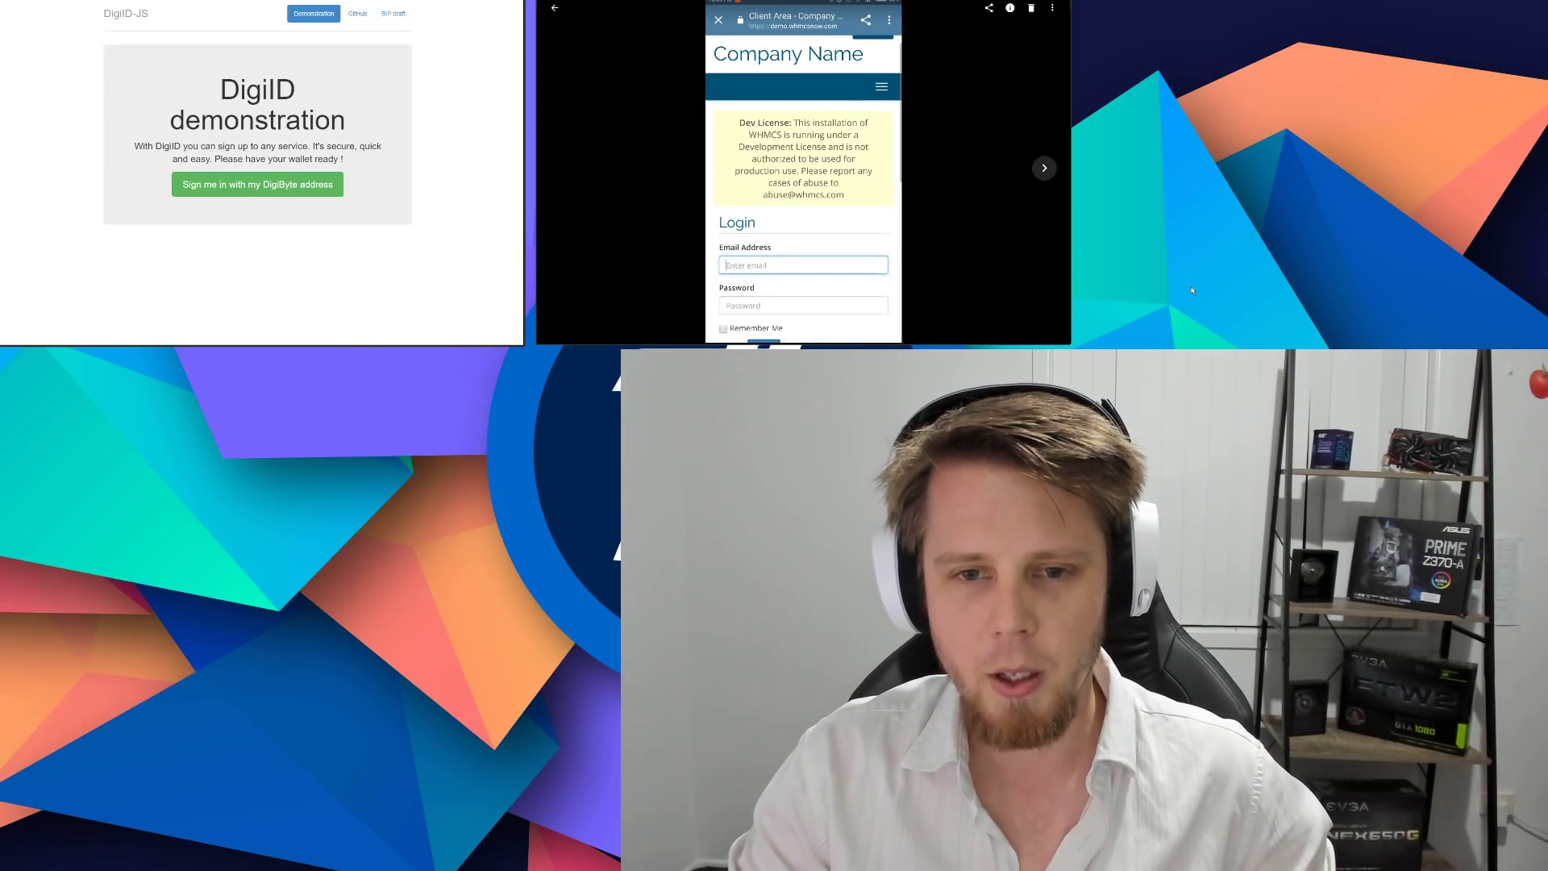
- Confirm the success page with the DigiByte address and sign-in count 2, then log out
scroll(down, 3)
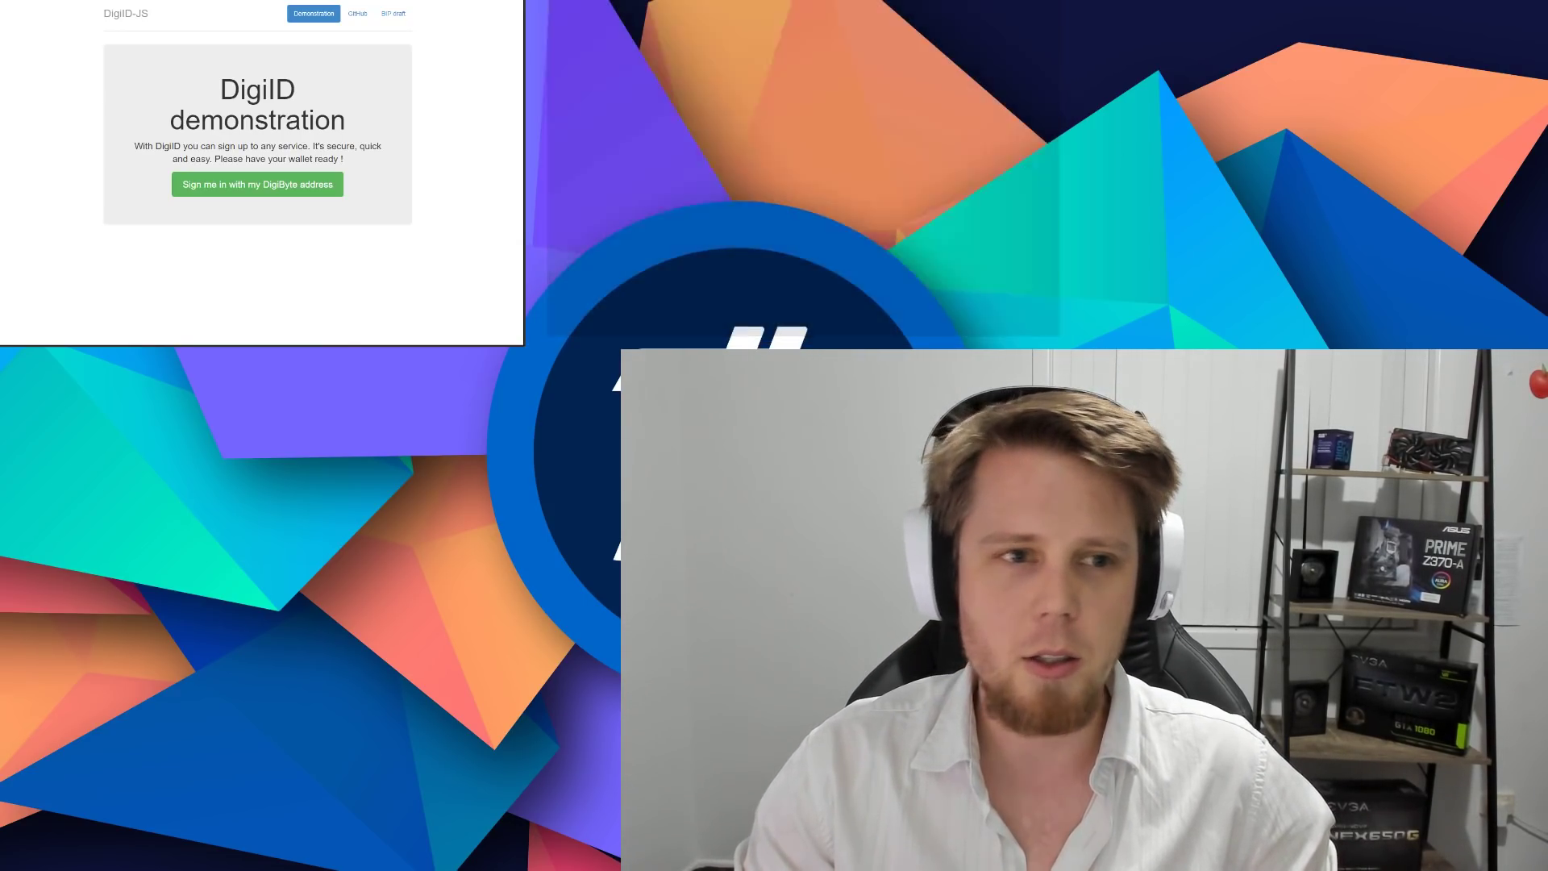
mouse_move(707, 88)
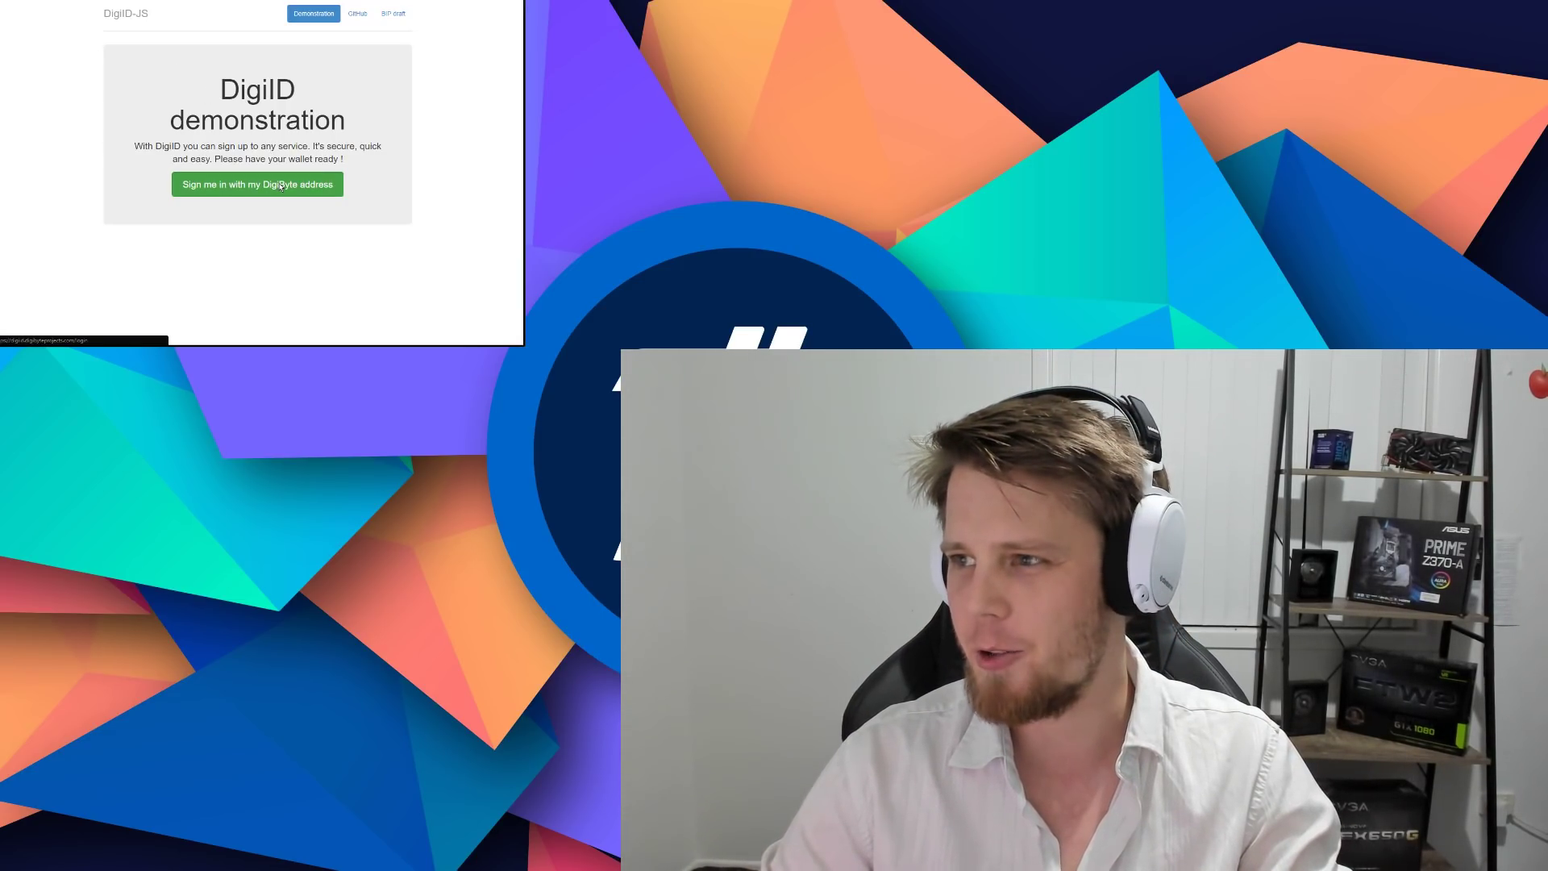
click(257, 184)
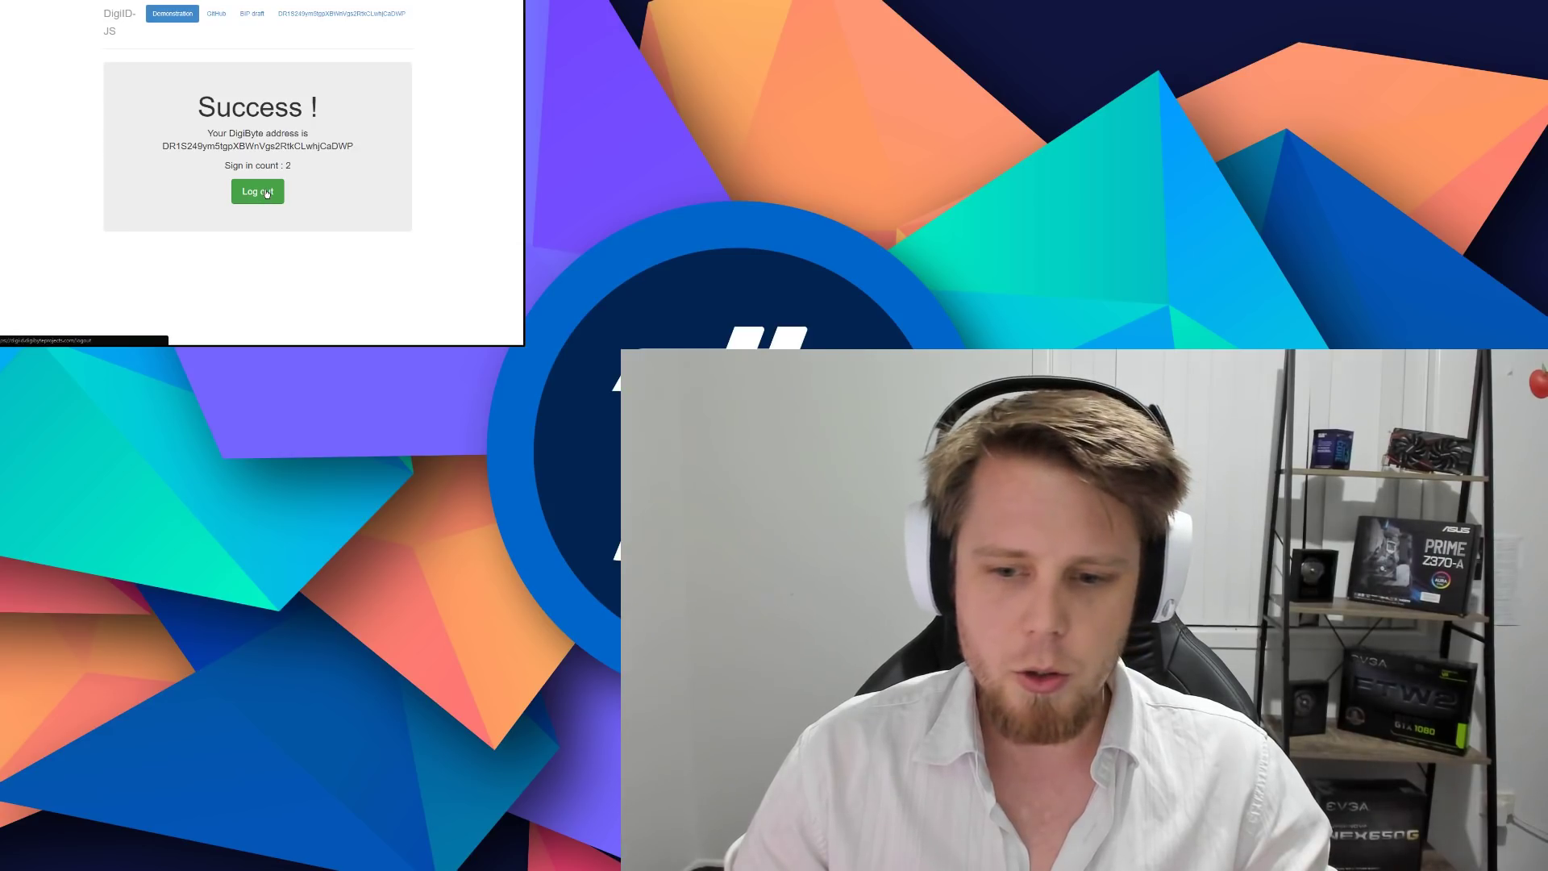
click(256, 190)
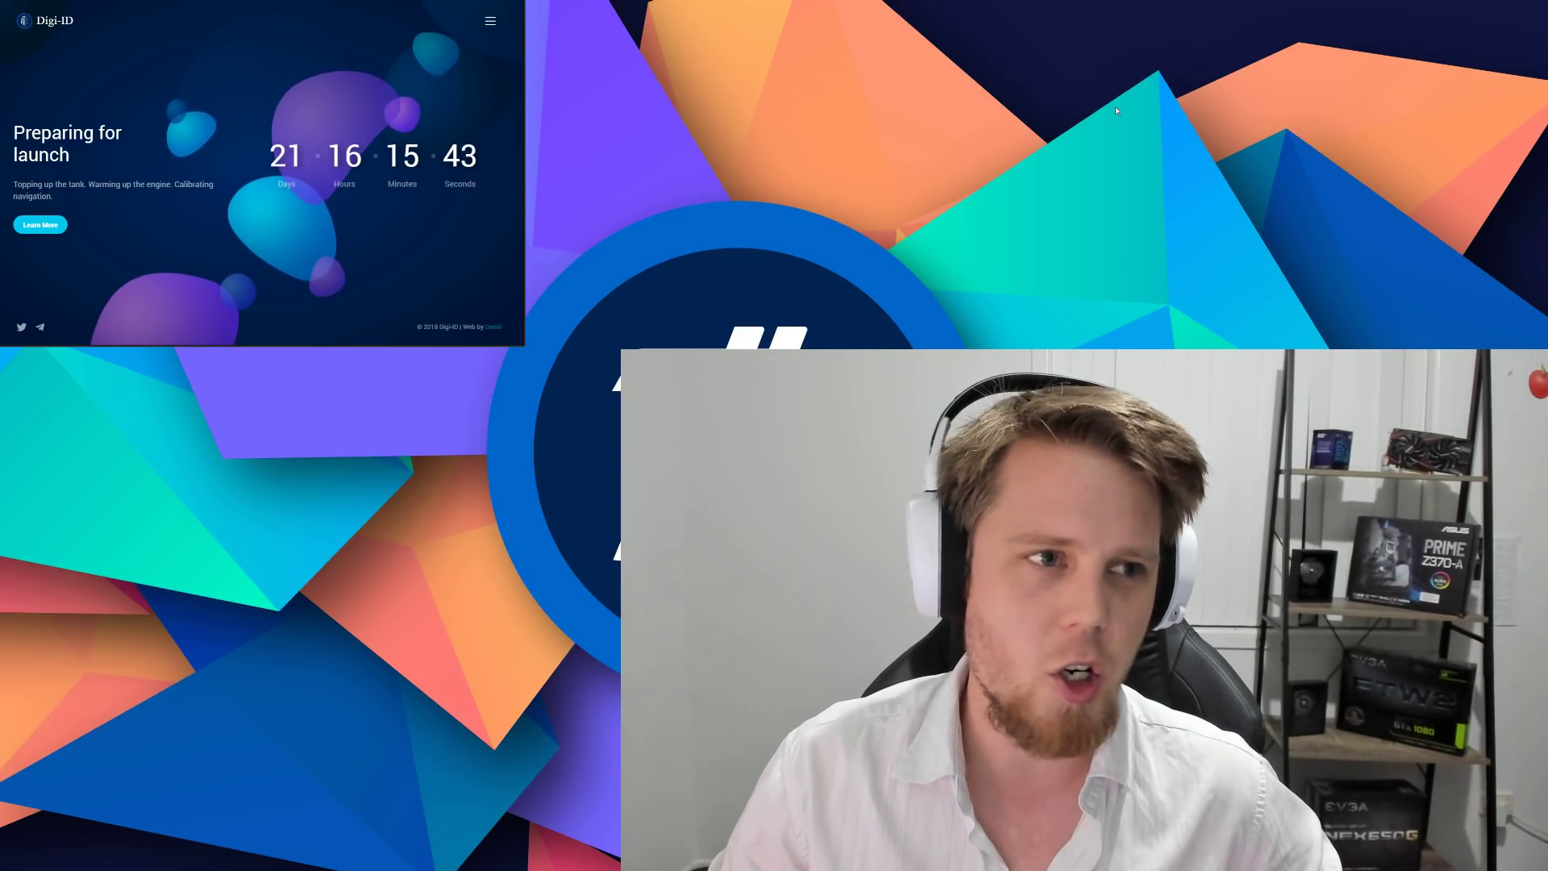
mouse_move(1195, 195)
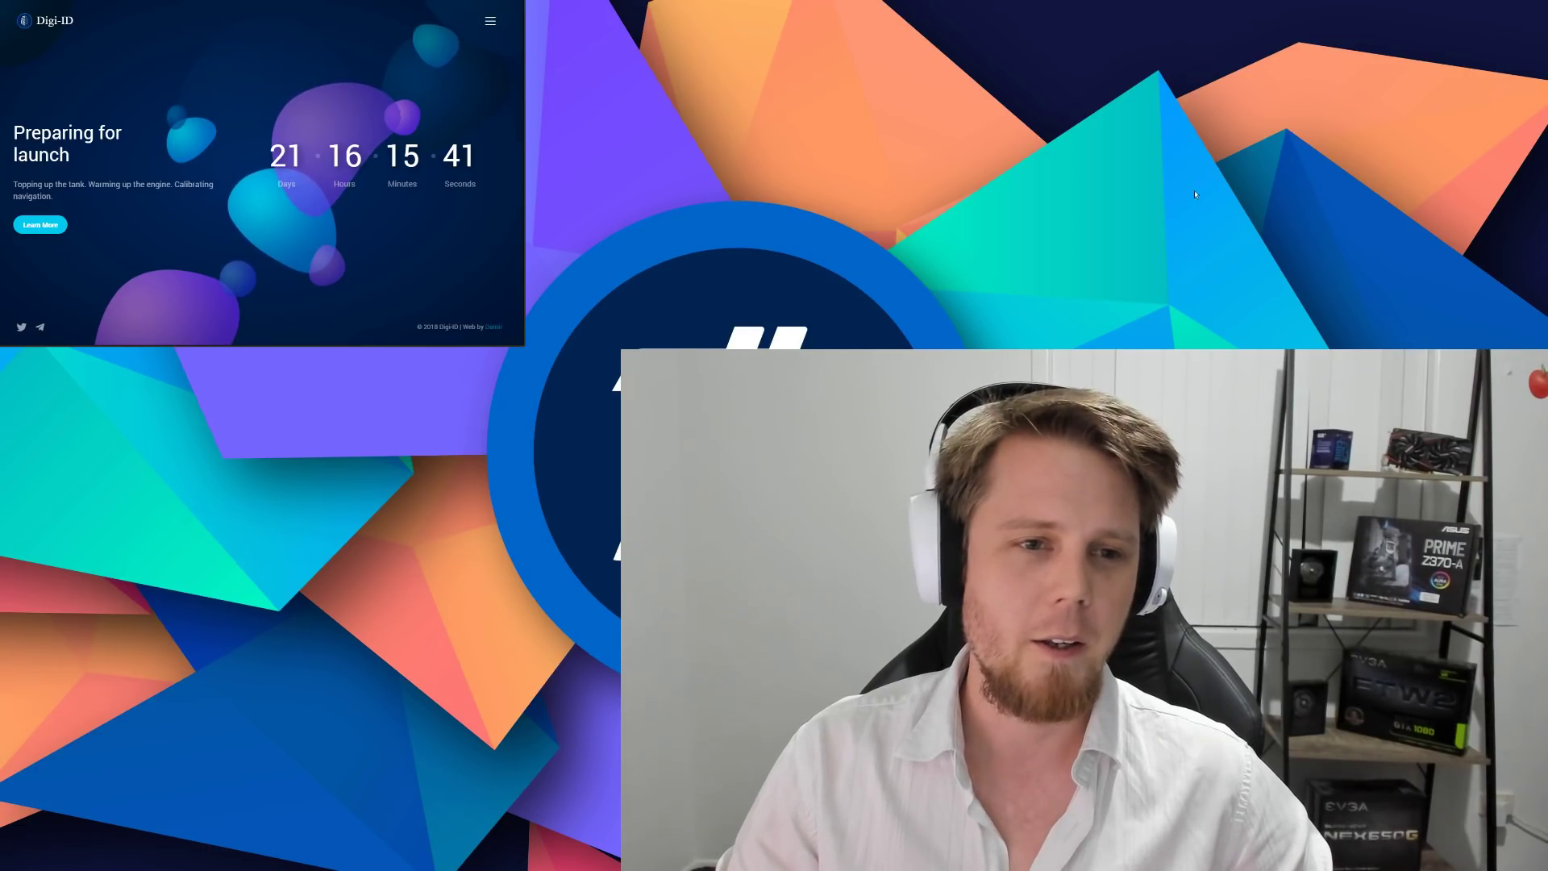